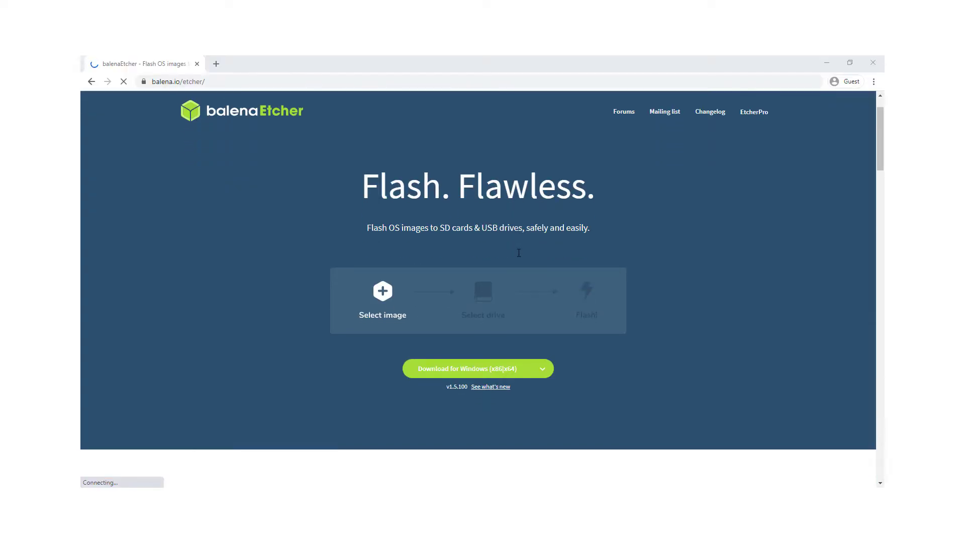
Scroll the balena.io/etcher page down to the 'Get your assets' downloads for Windows, macOS and Linux
scroll(down, 3)
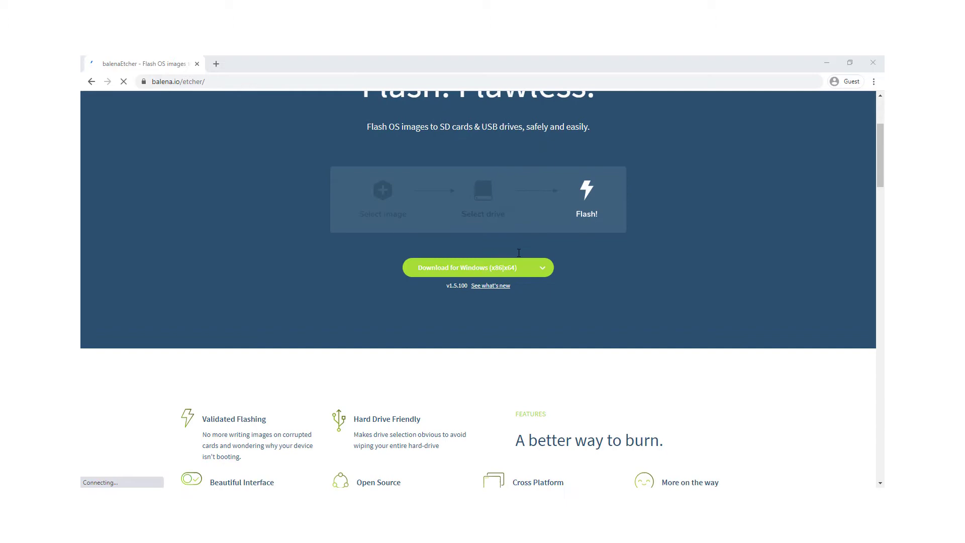
scroll(down, 3)
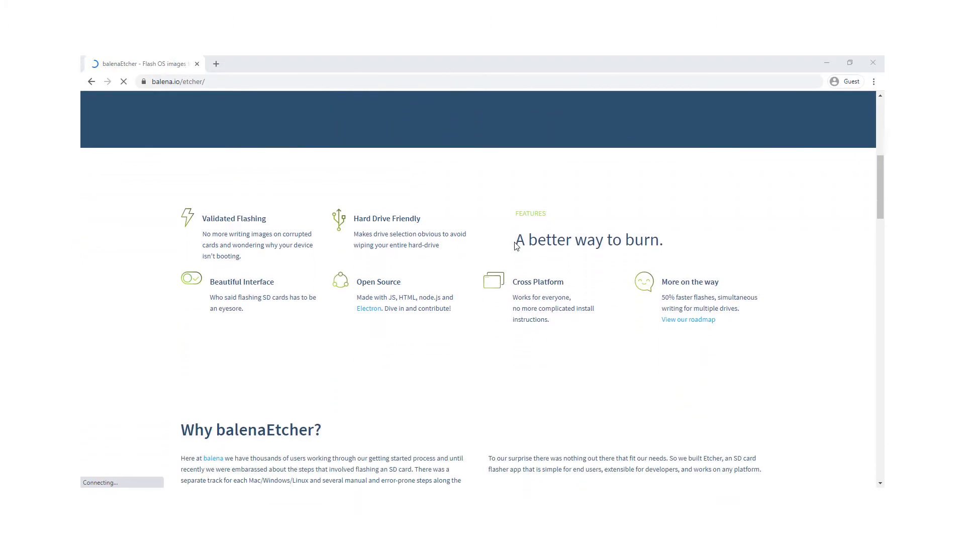
scroll(down, 3)
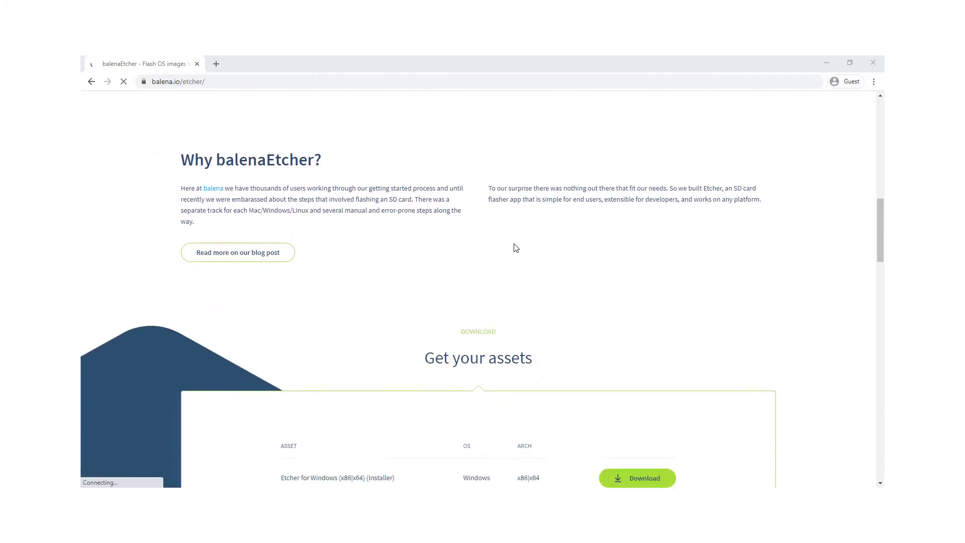
scroll(down, 3)
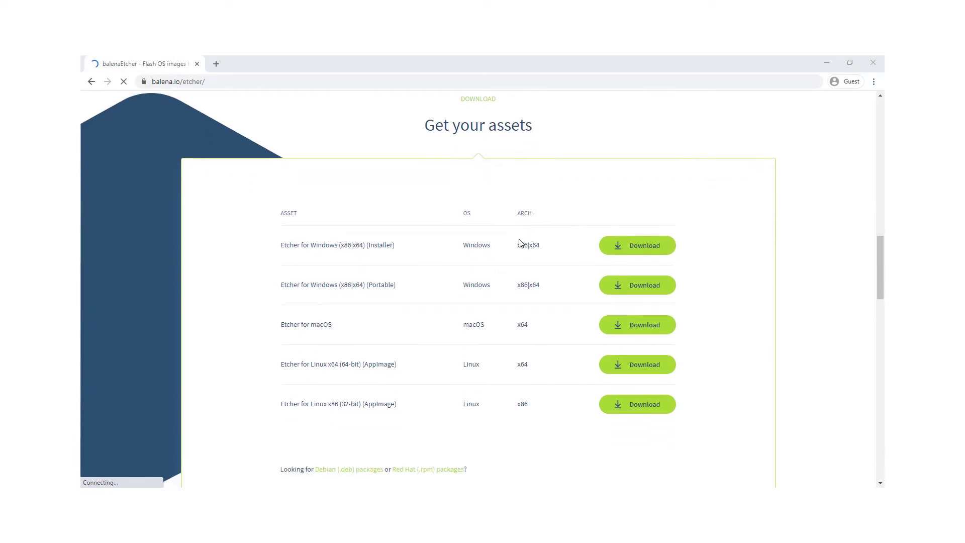
scroll(down, 3)
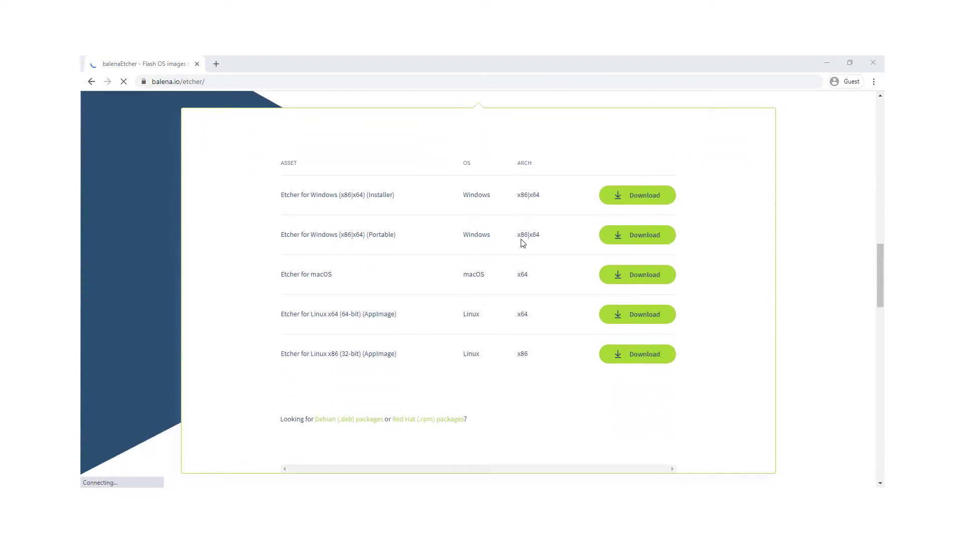
mouse_move(568, 404)
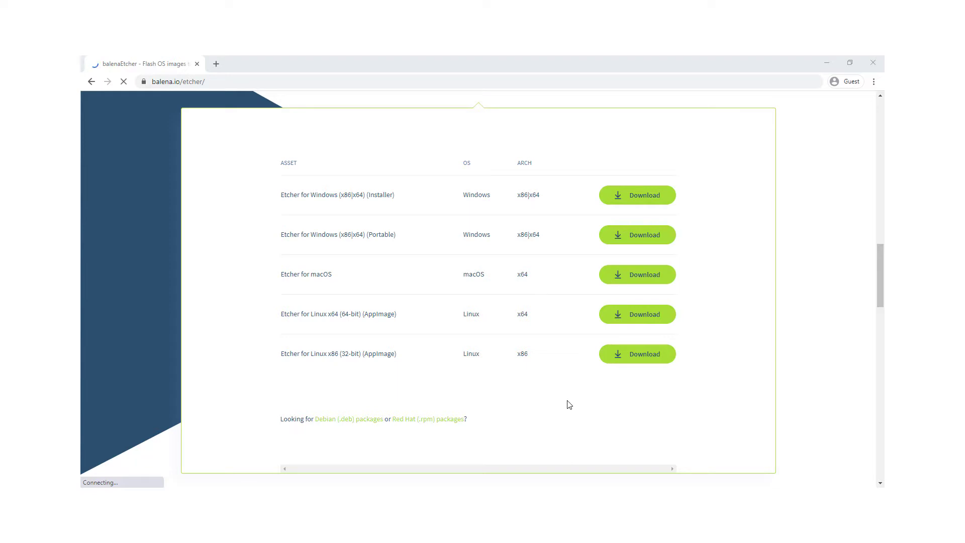
click(637, 195)
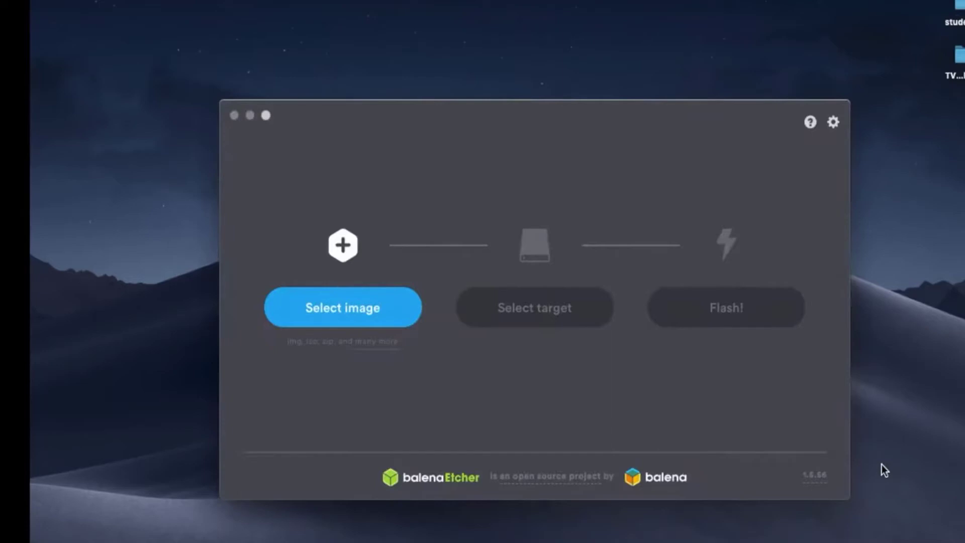
Load 2019-07-10-raspbian-buster-full.zip from the Desktop as the image, showing 6.43 GB
click(342, 308)
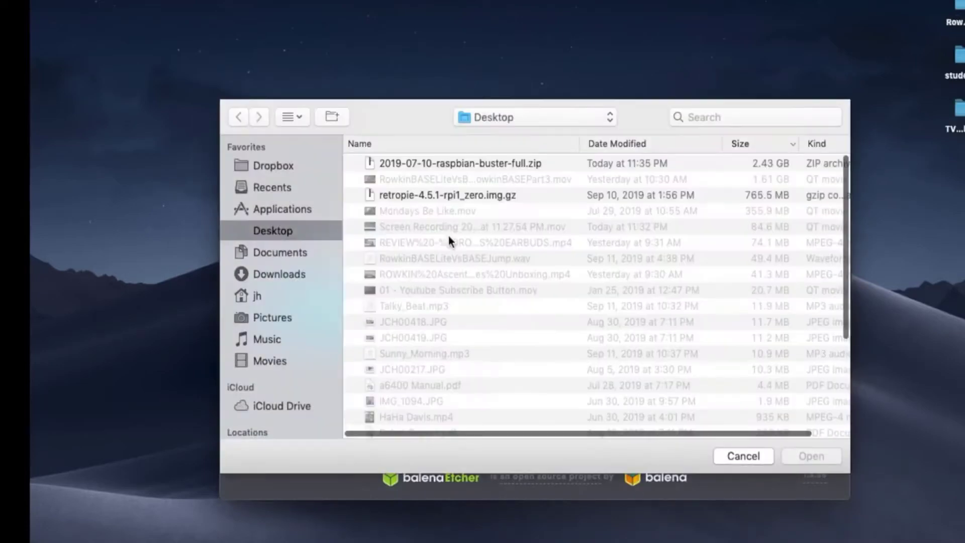
click(810, 456)
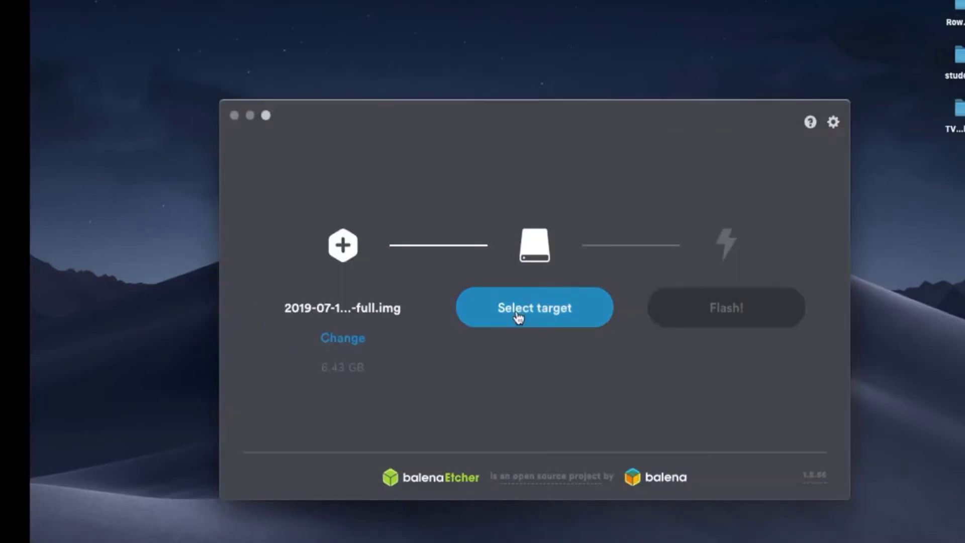
Target the 31.91 GB mass storage device and start flashing the Raspbian image to it
click(534, 307)
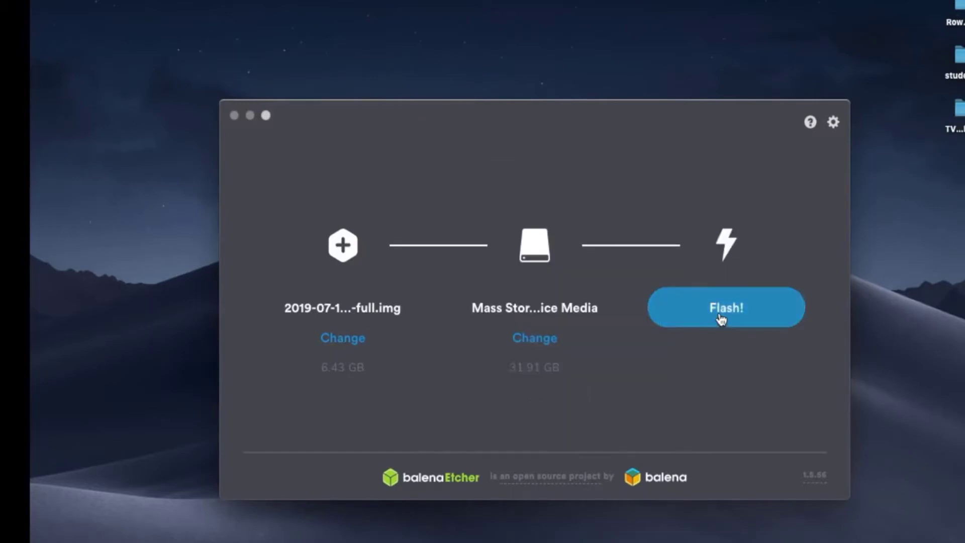
click(725, 307)
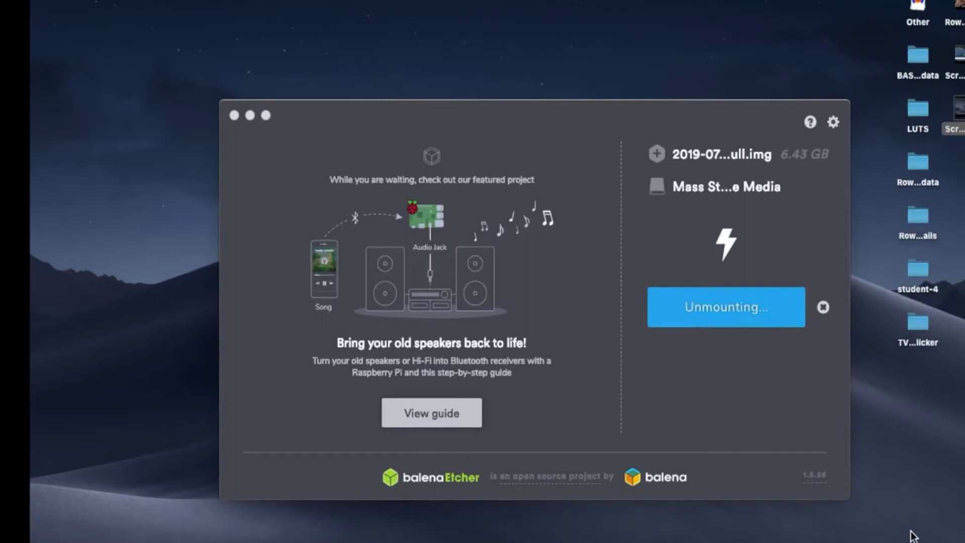